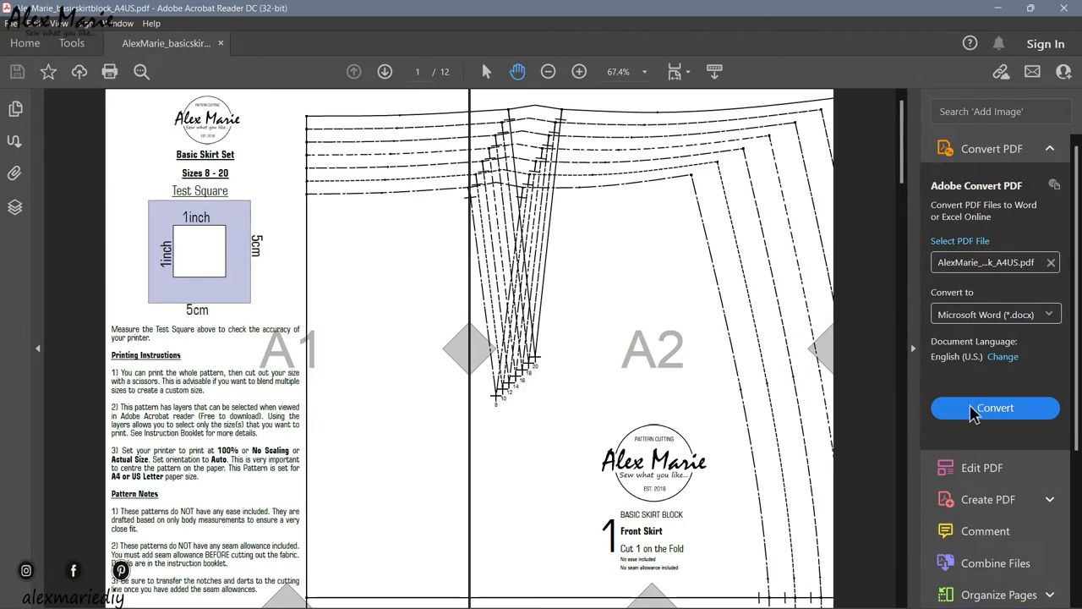
pyautogui.moveTo(951, 411)
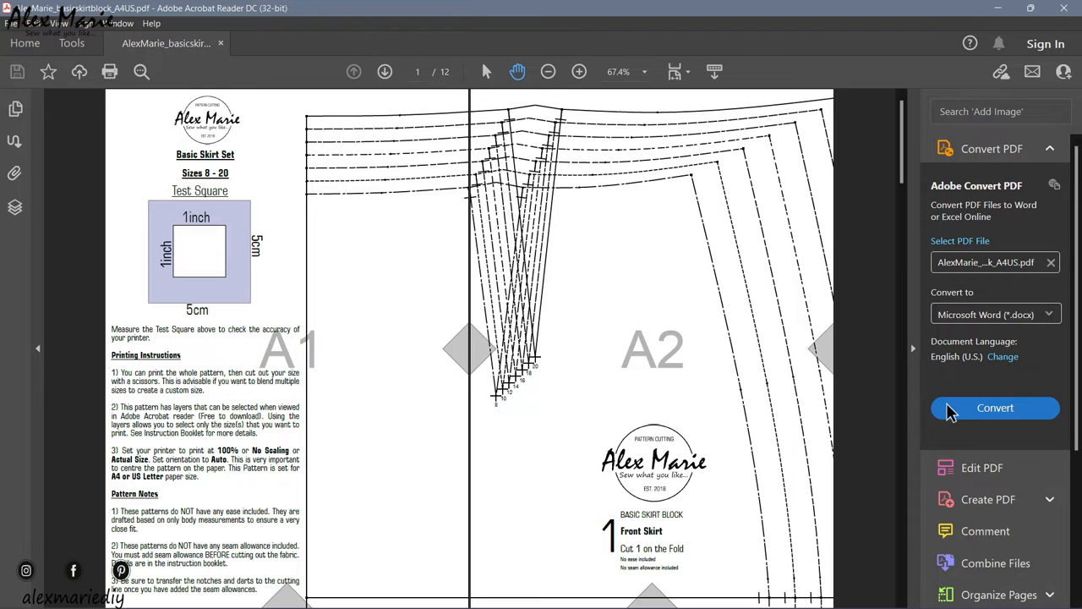
pyautogui.moveTo(597, 292)
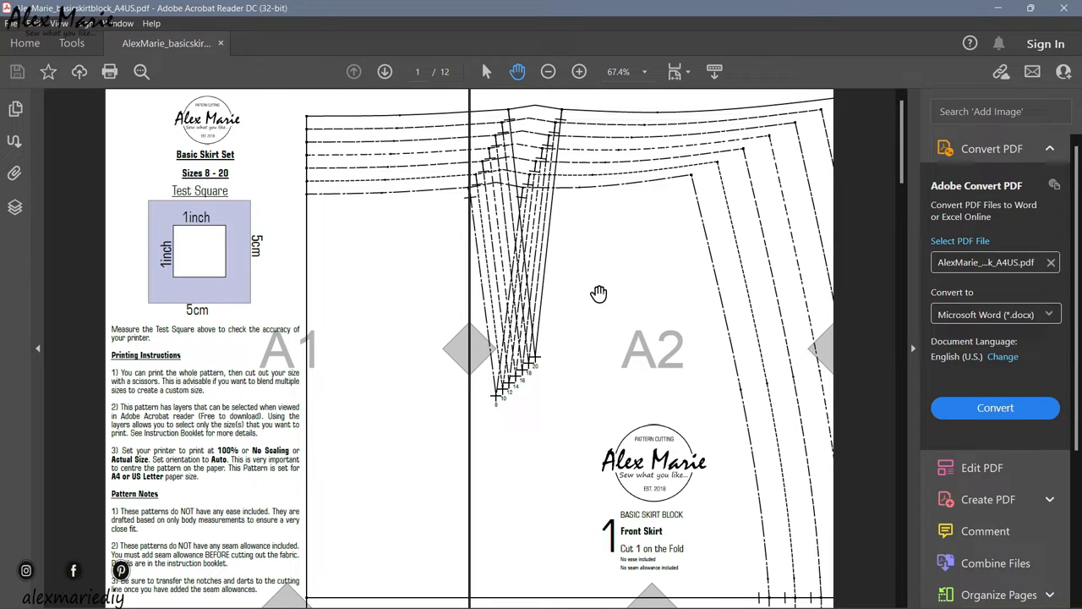
pyautogui.moveTo(659, 271)
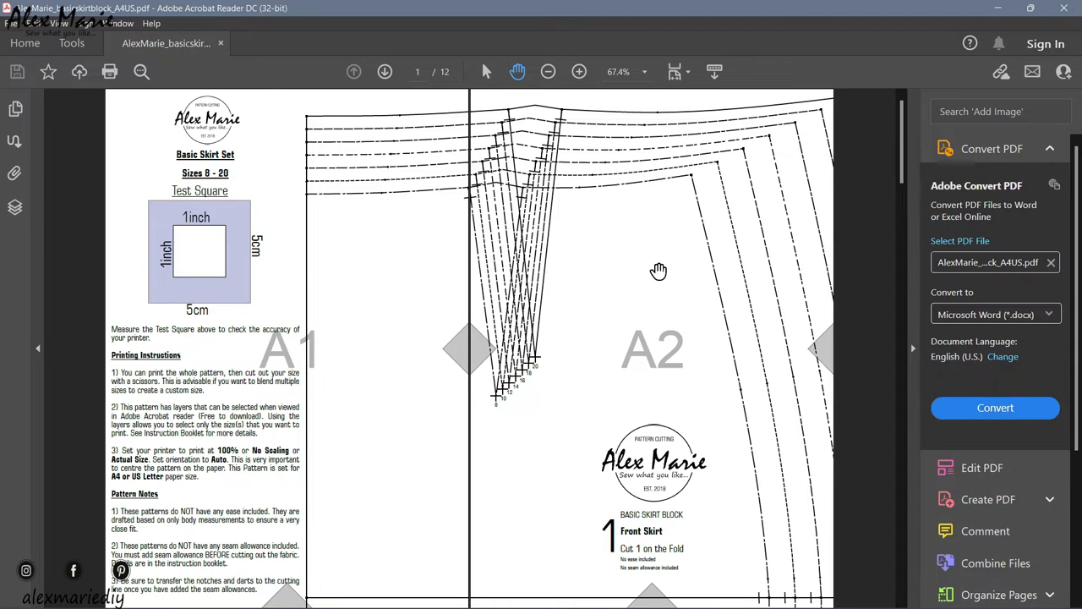
pyautogui.moveTo(416, 221)
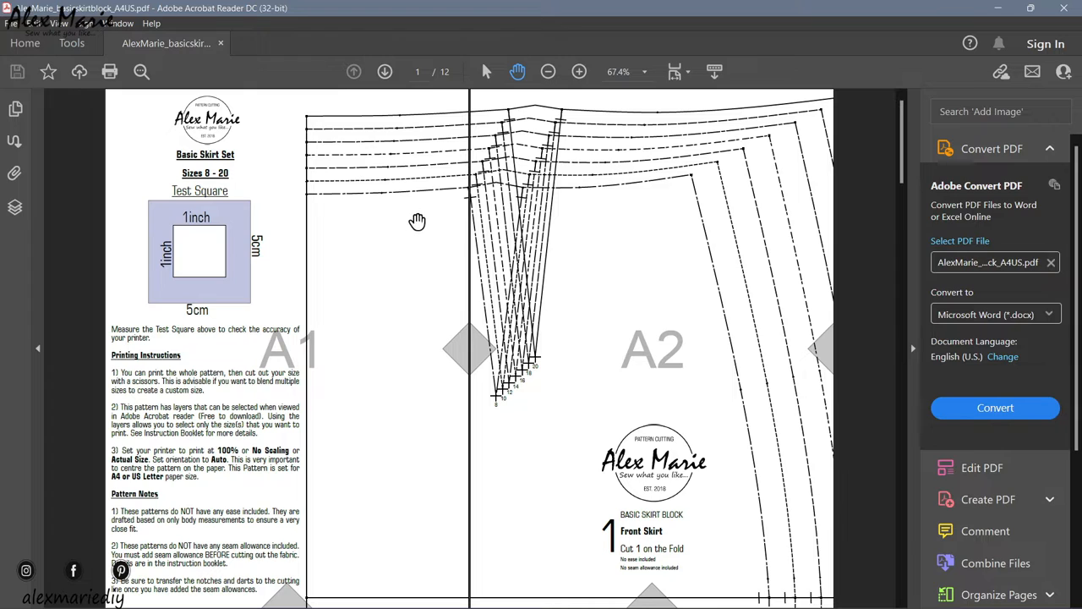
pyautogui.moveTo(345, 237)
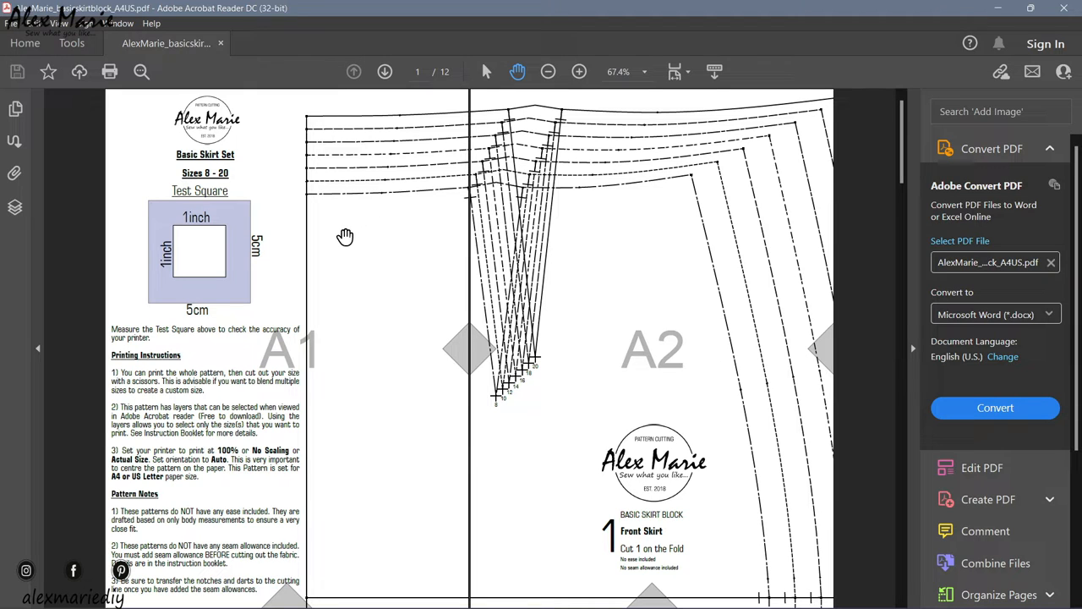
pyautogui.moveTo(372, 219)
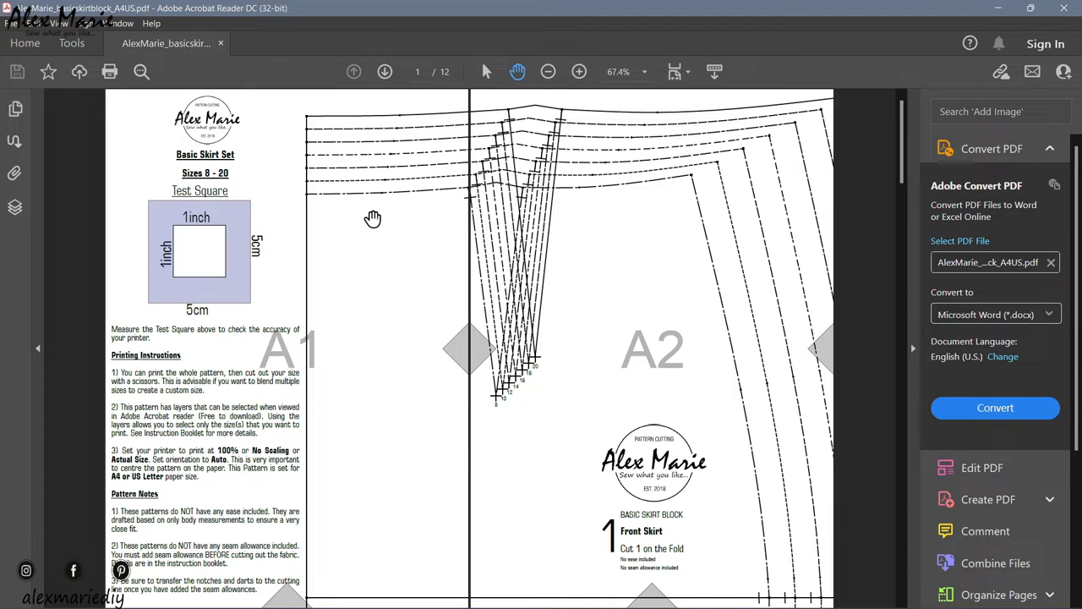
pyautogui.moveTo(464, 277)
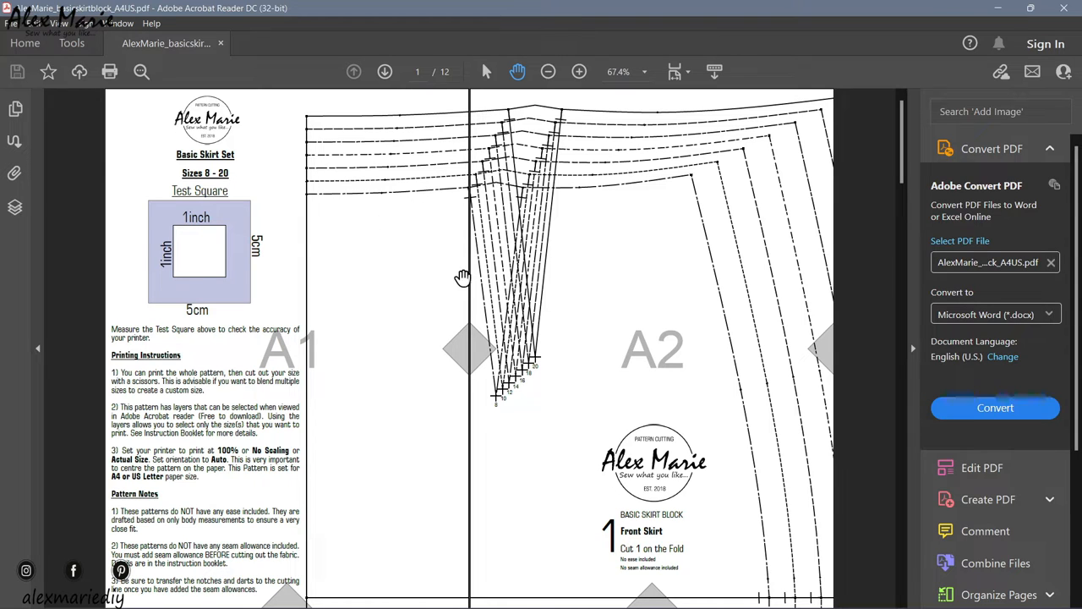
pyautogui.moveTo(686, 209)
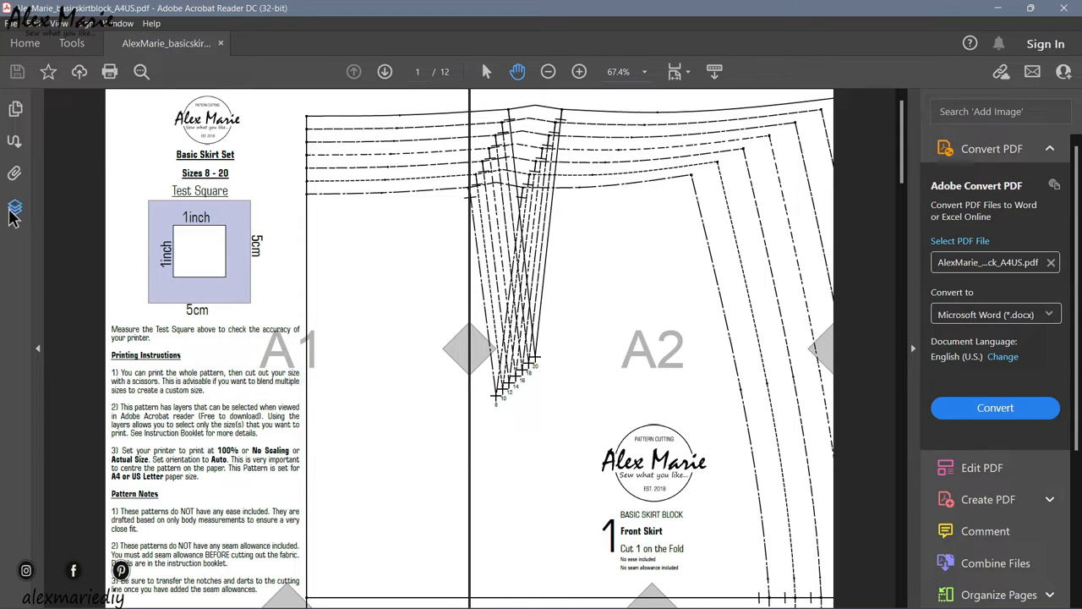
pyautogui.moveTo(37, 204)
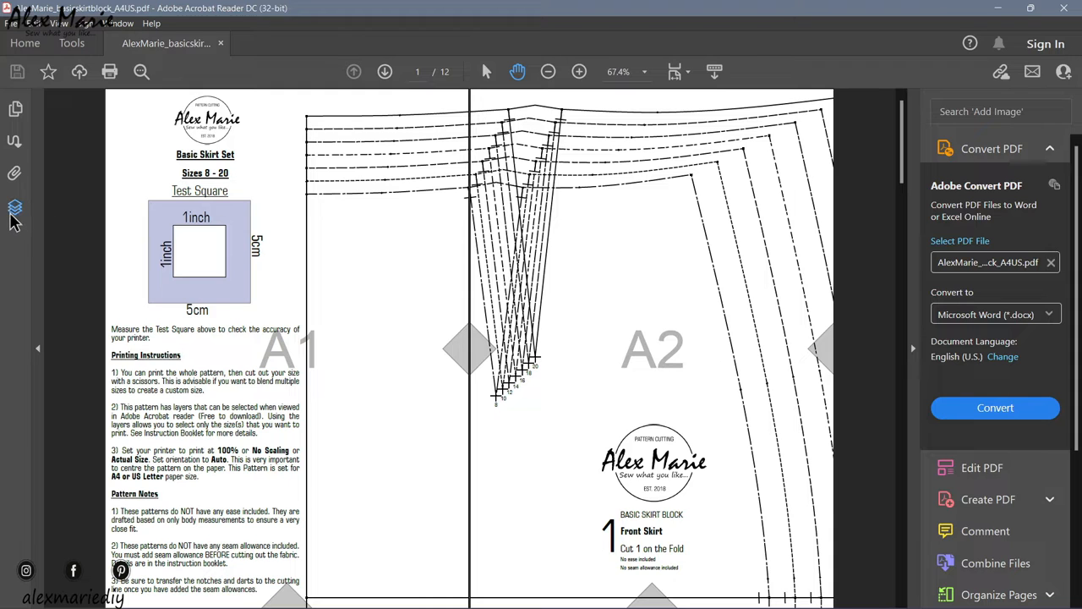
# Show the Layers list and hide two of the size layers so one skirt outline remains.
pyautogui.click(12, 202)
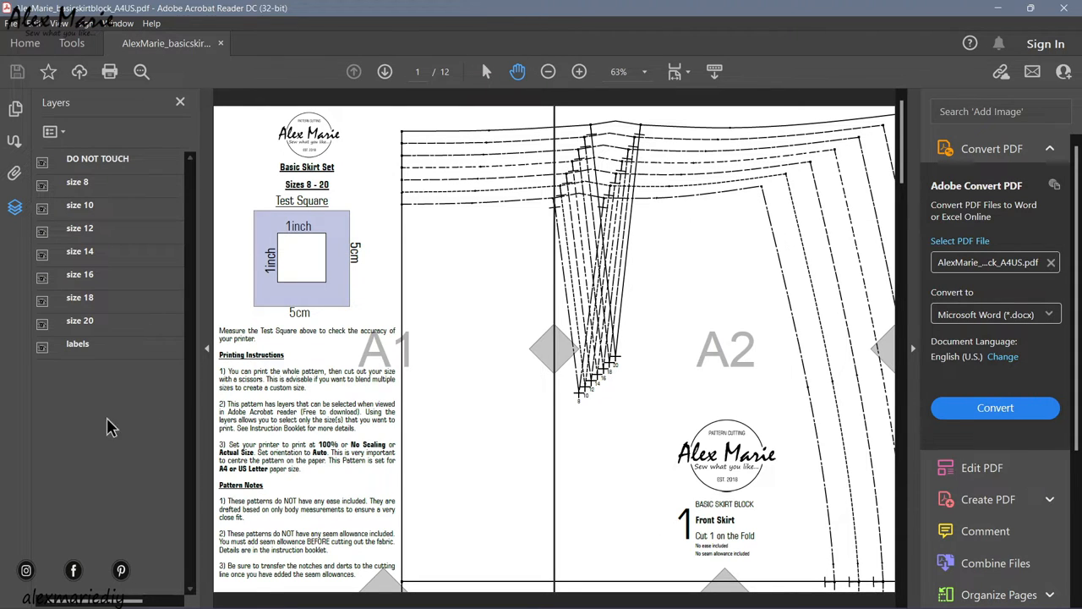
pyautogui.moveTo(83, 362)
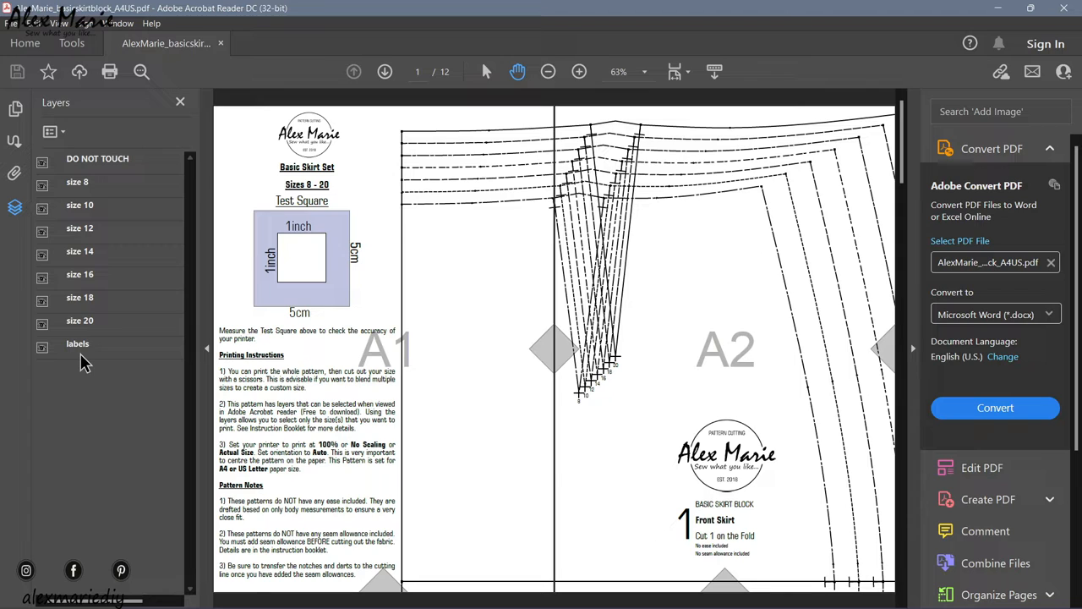
pyautogui.moveTo(474, 193)
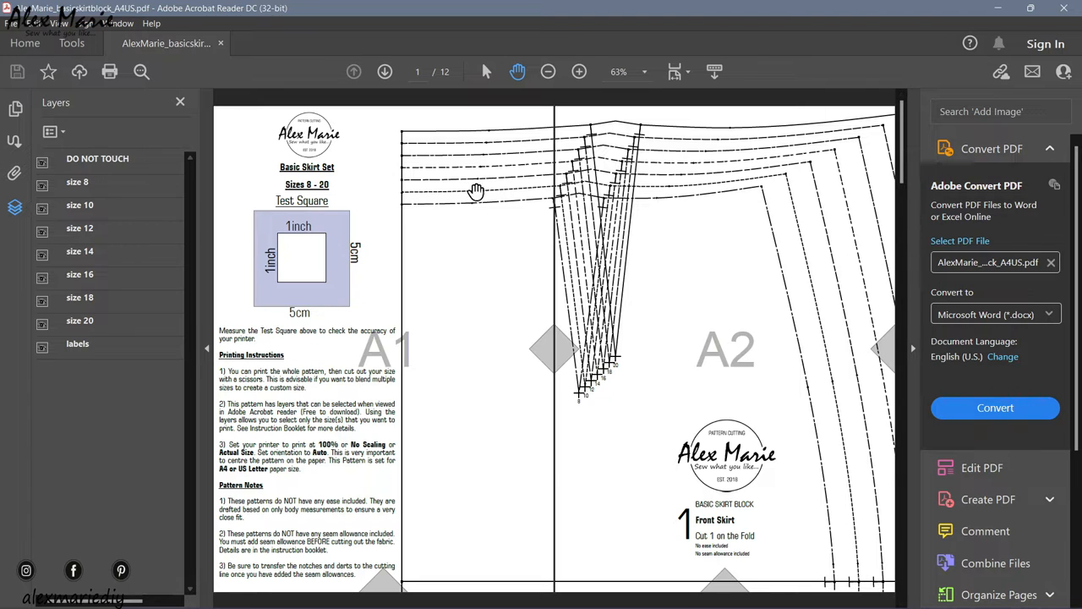
pyautogui.moveTo(839, 377)
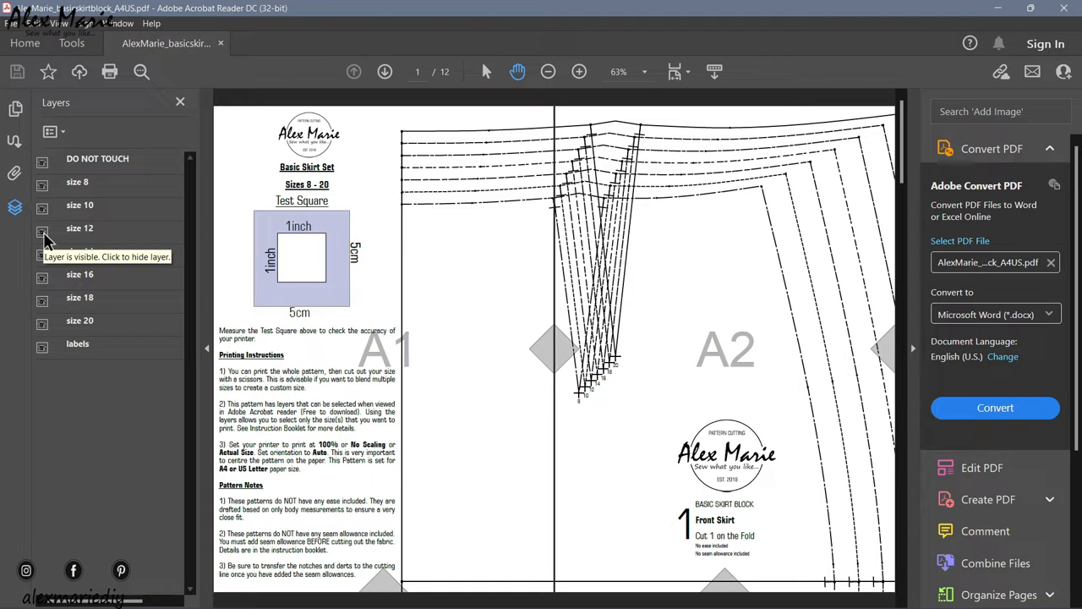
pyautogui.click(40, 233)
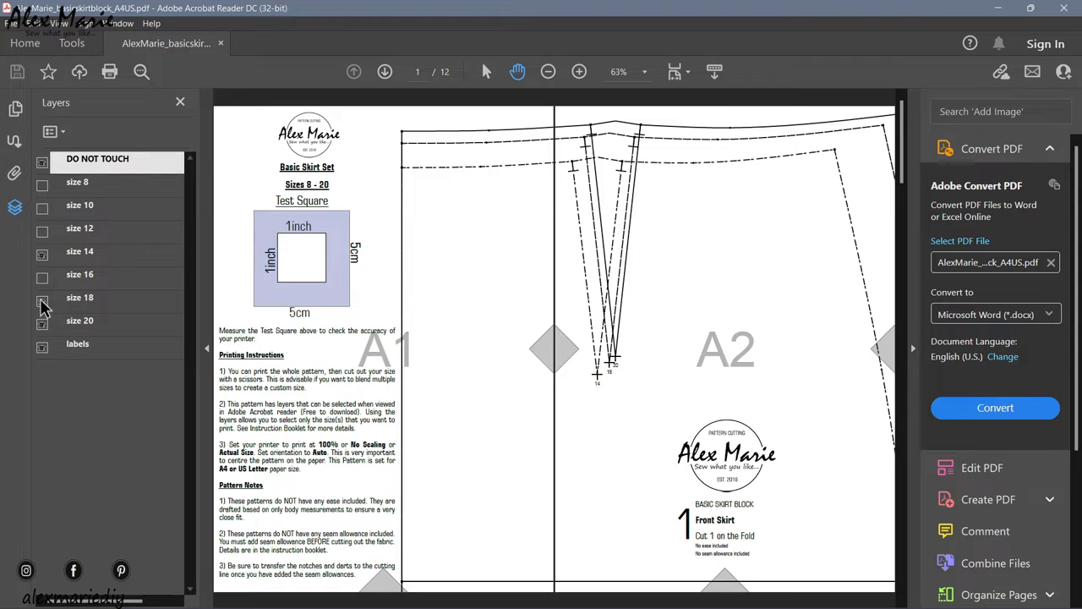
pyautogui.click(42, 298)
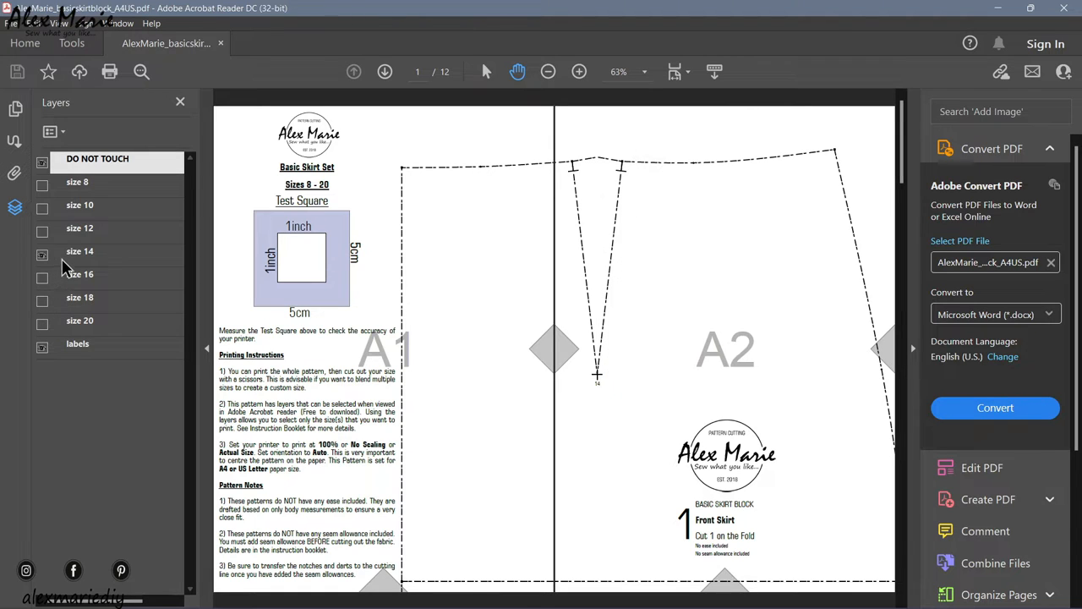
pyautogui.moveTo(342, 240)
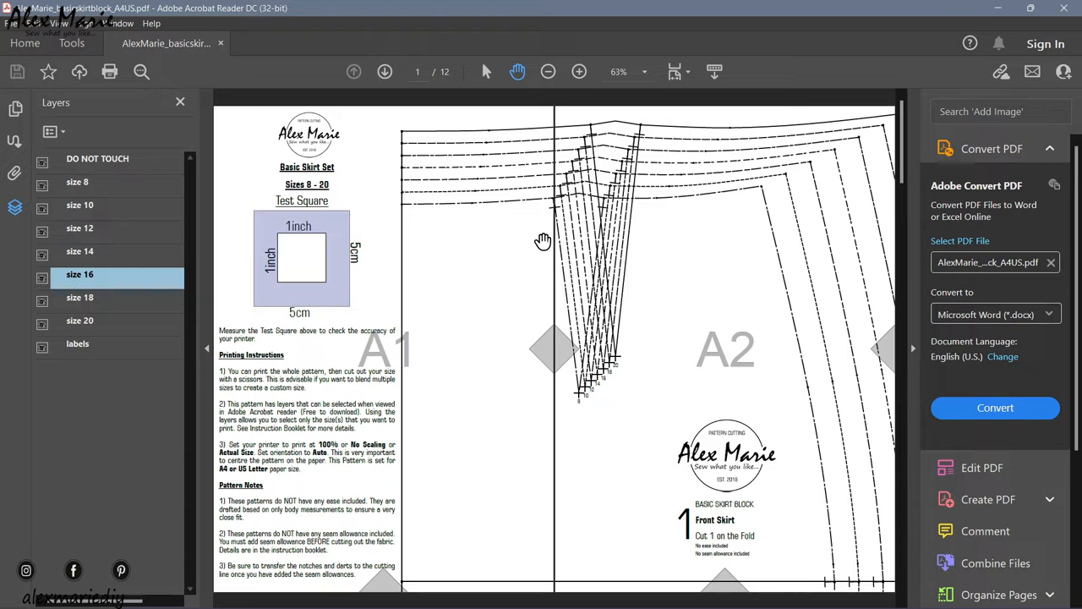
pyautogui.moveTo(109, 71)
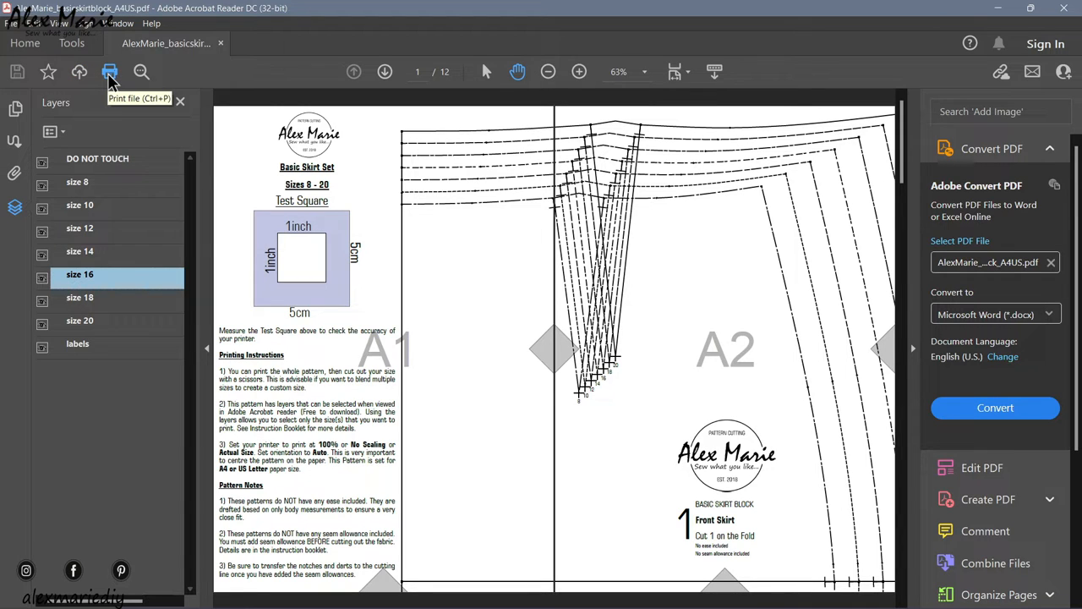
pyautogui.moveTo(213, 193)
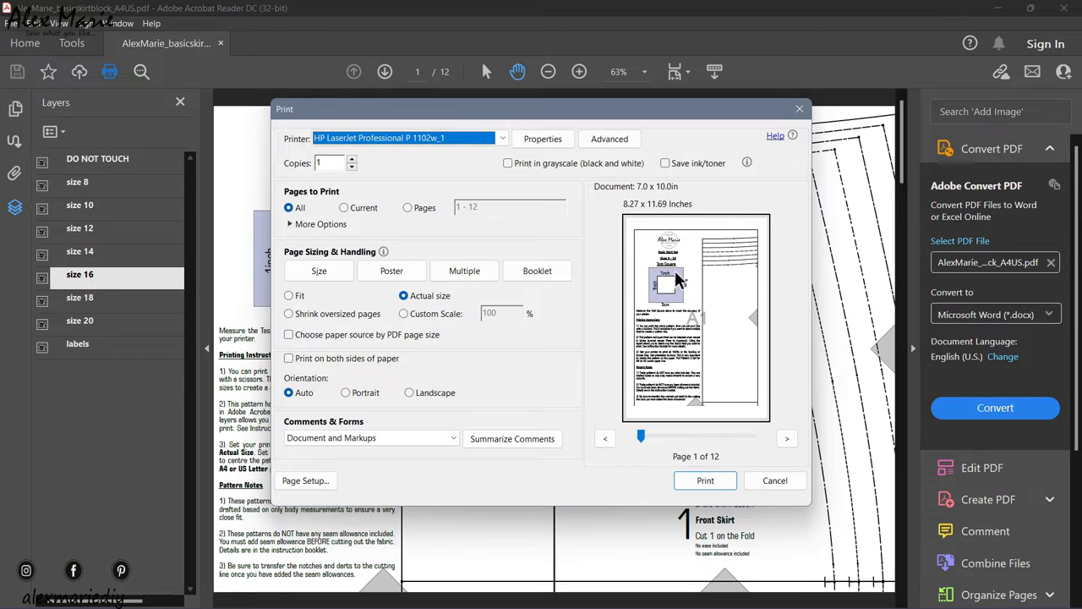
pyautogui.moveTo(660, 288)
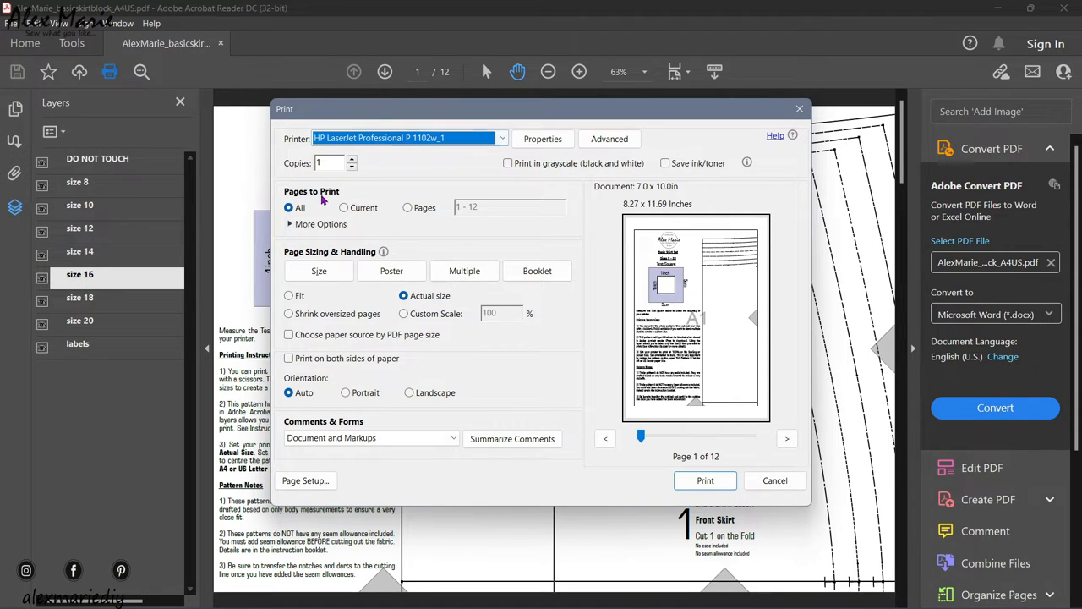
# Keep All 12 pages selected and set sizing to Actual size with Auto orientation.
pyautogui.click(406, 206)
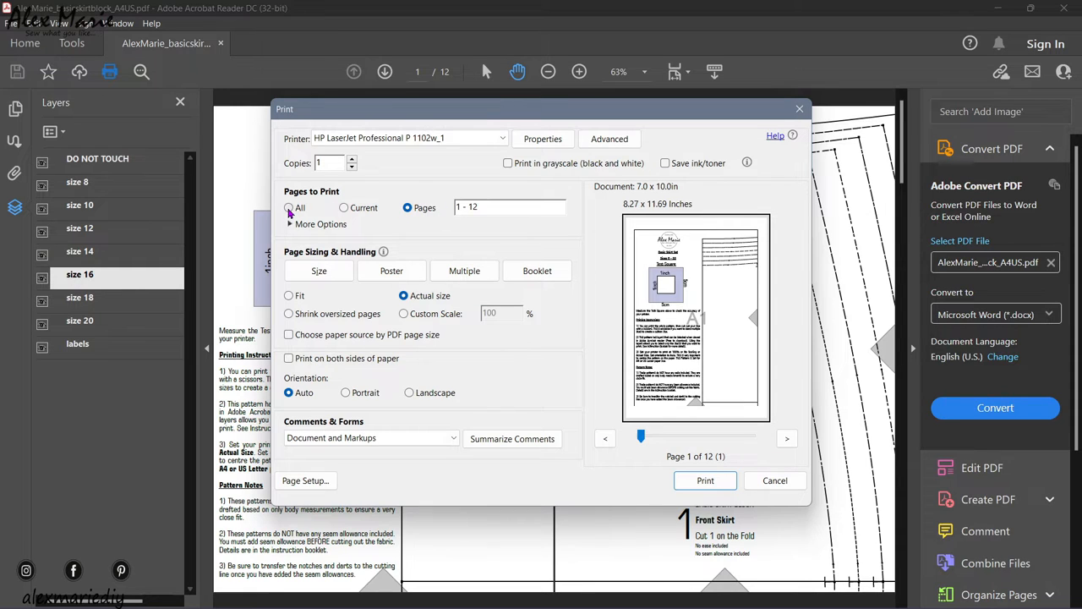
pyautogui.click(287, 207)
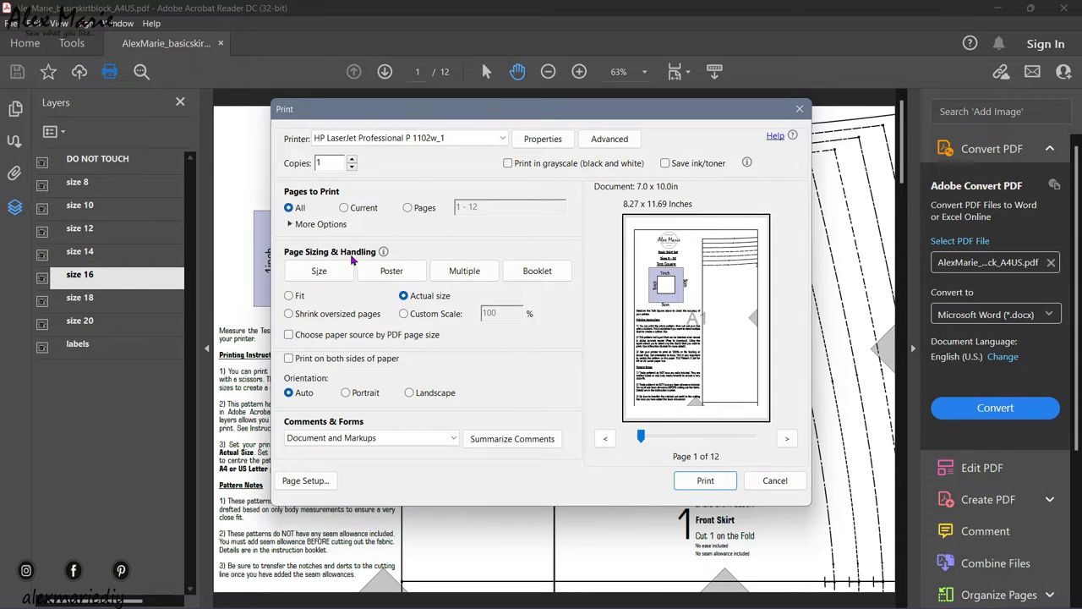
pyautogui.click(318, 270)
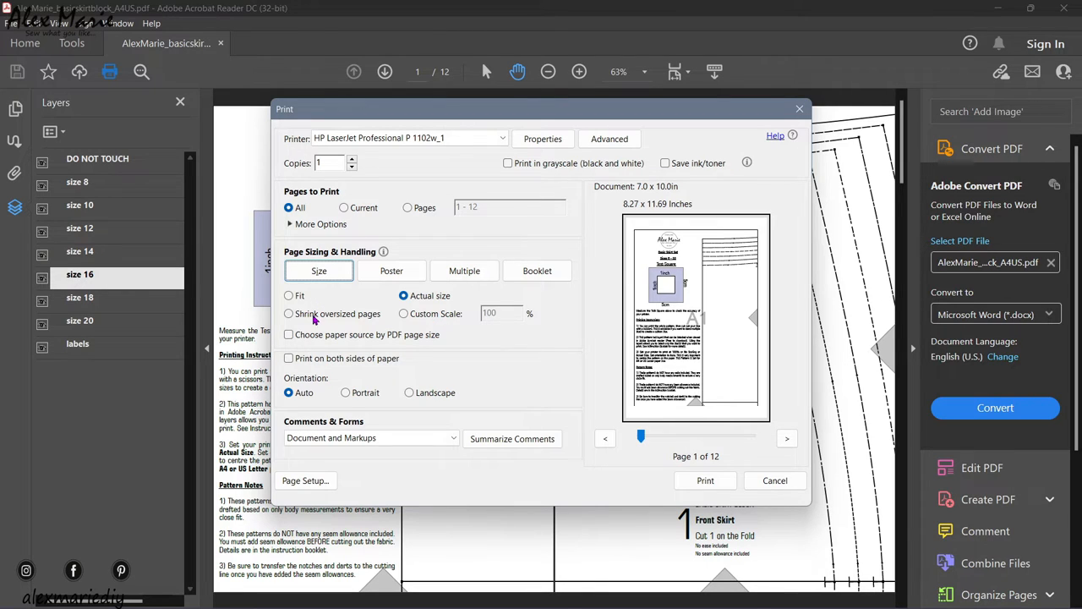
pyautogui.moveTo(328, 321)
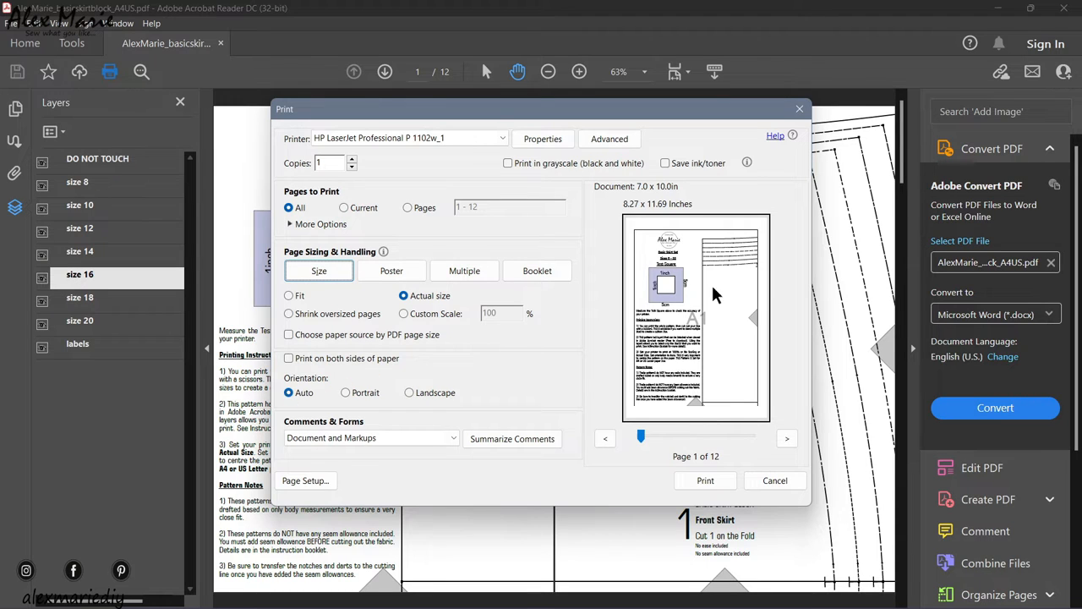
pyautogui.moveTo(690, 237)
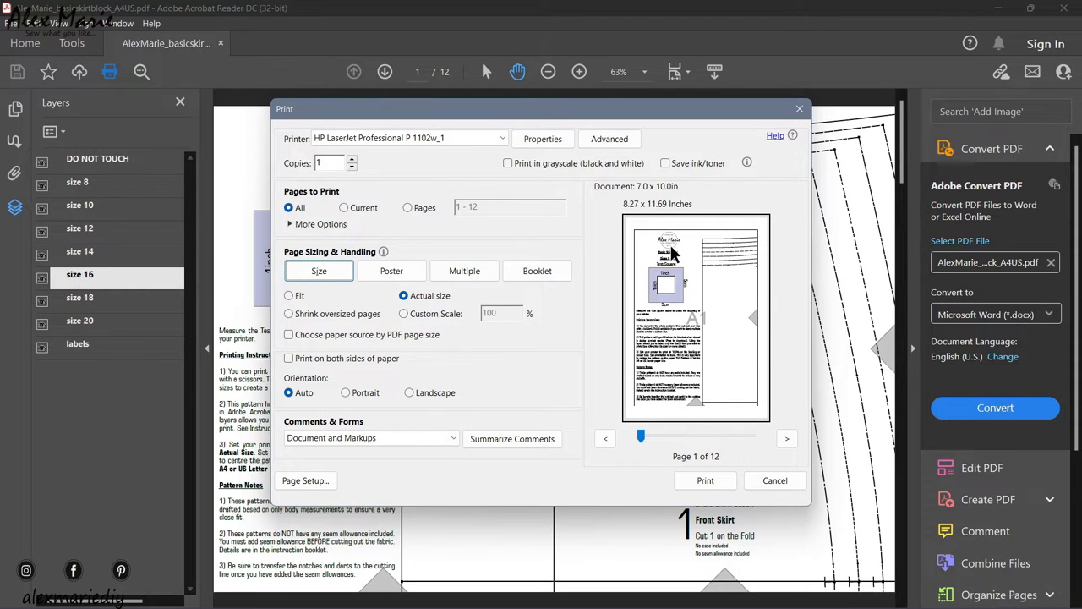
pyautogui.moveTo(734, 223)
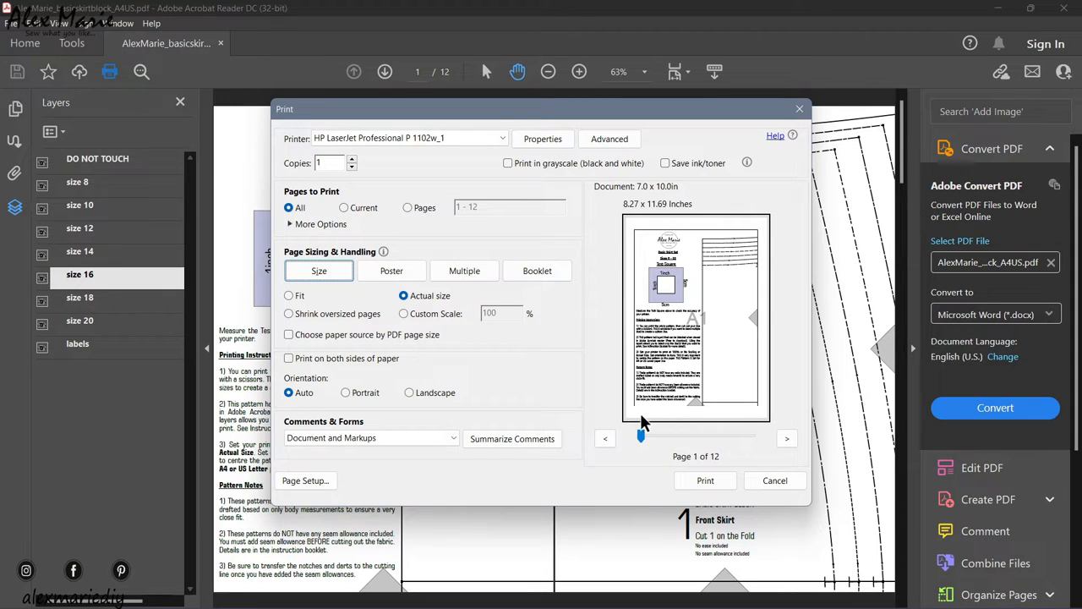
pyautogui.moveTo(707, 419)
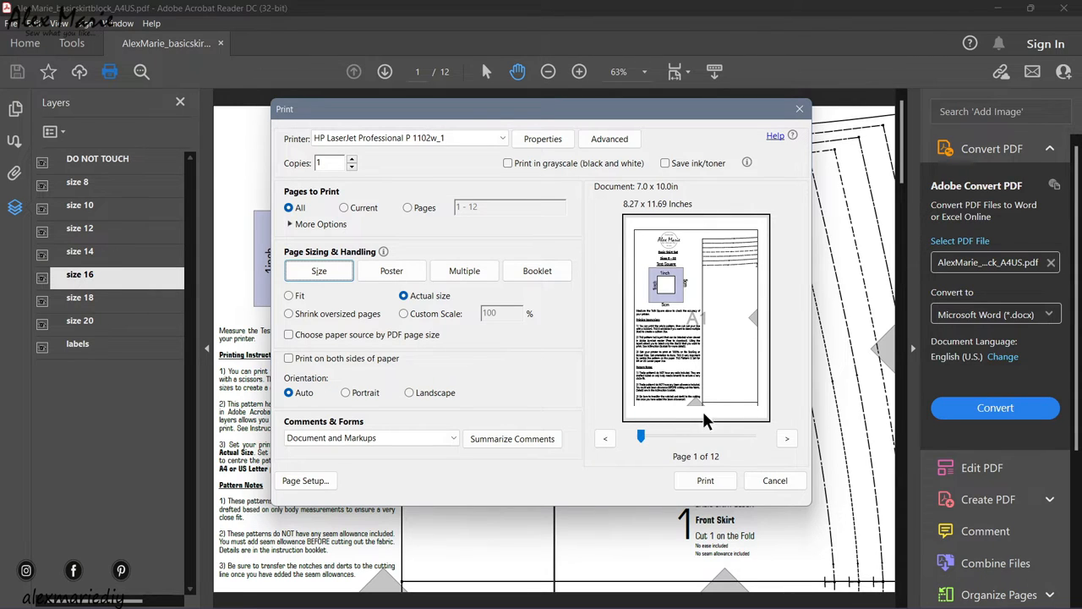
pyautogui.click(286, 392)
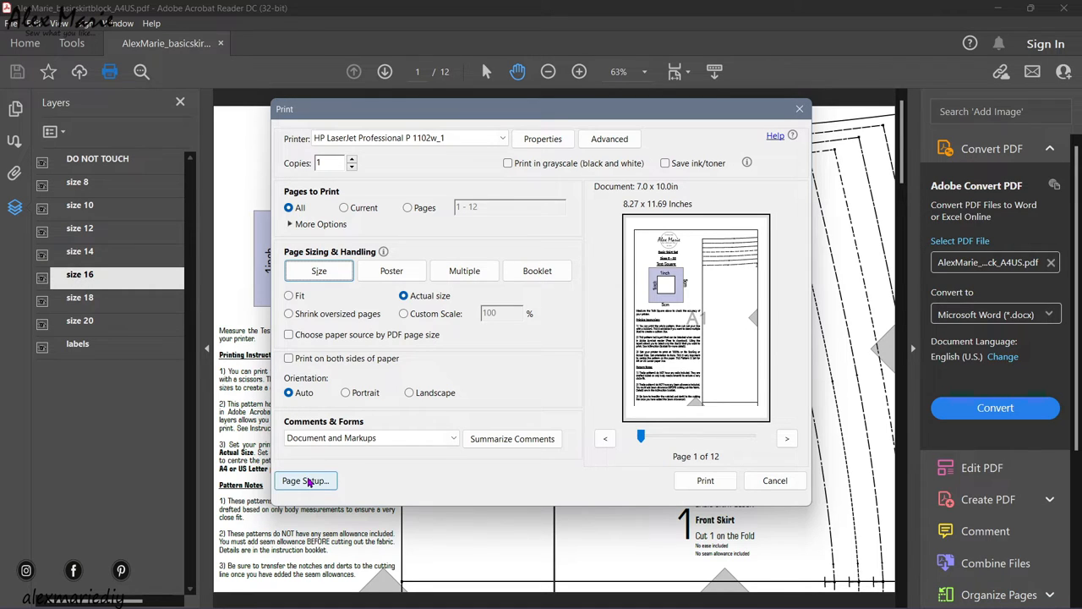
pyautogui.click(304, 480)
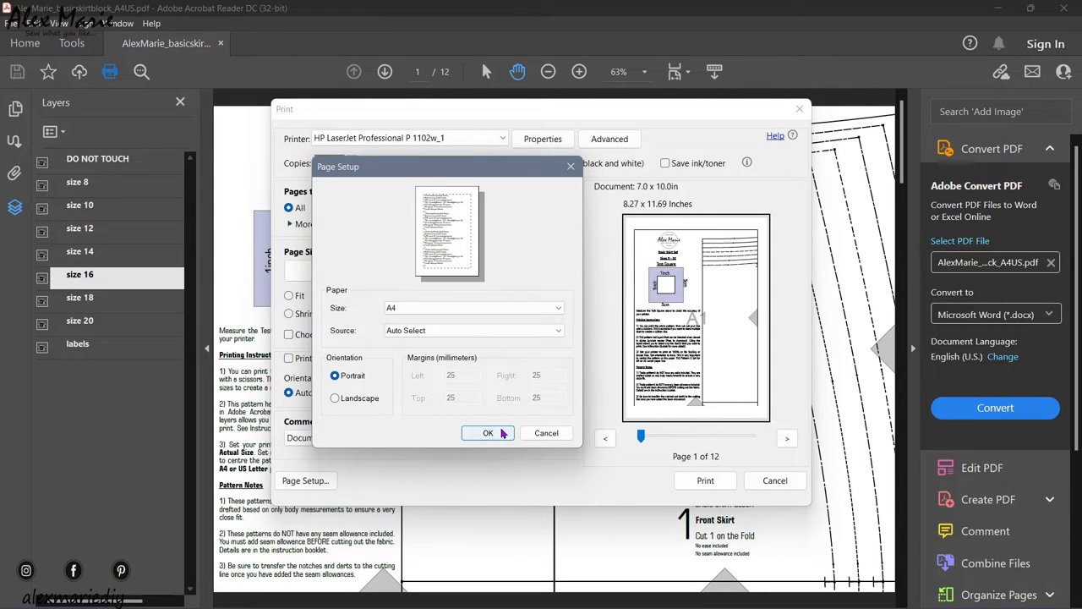
pyautogui.click(487, 432)
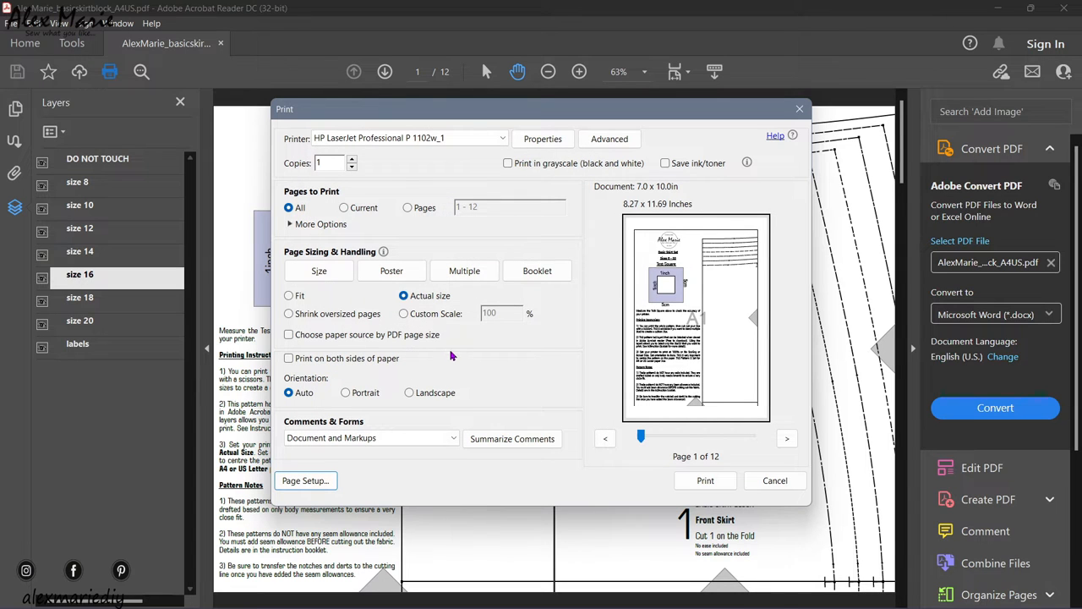
pyautogui.moveTo(705, 480)
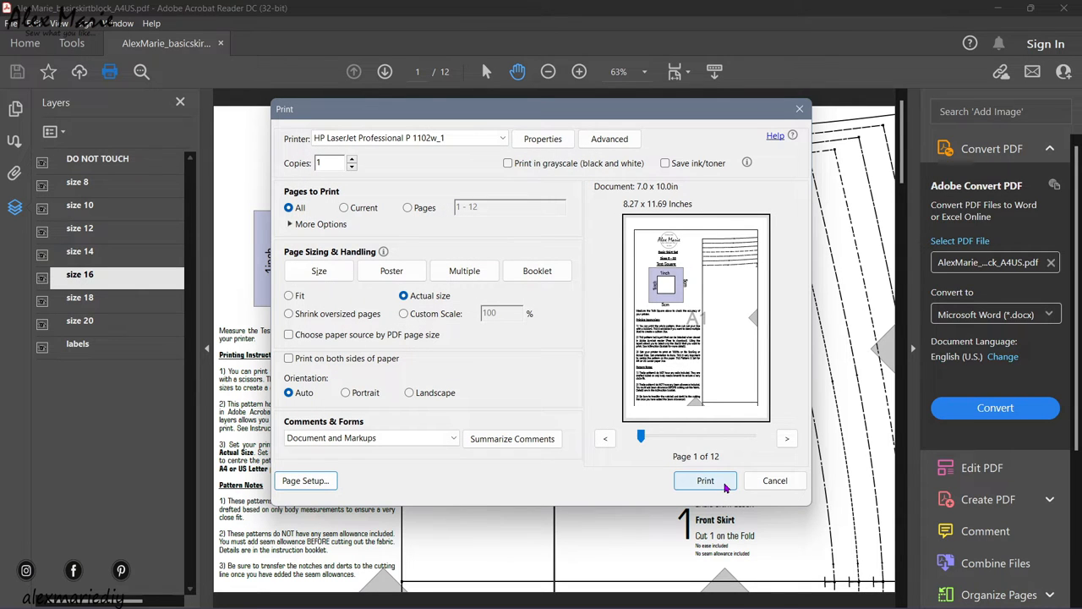